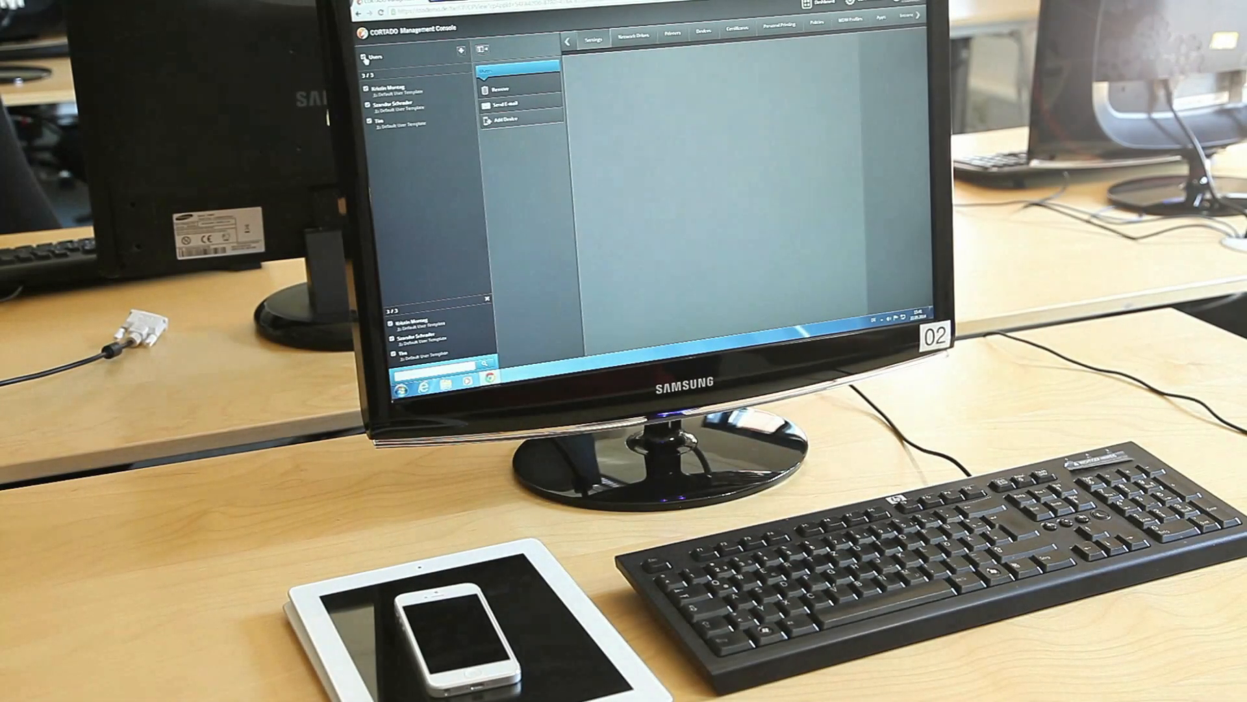
# Add the iPad via fast enrollment and continue so the MDM profile prompt appears on the device.
pyautogui.click(504, 120)
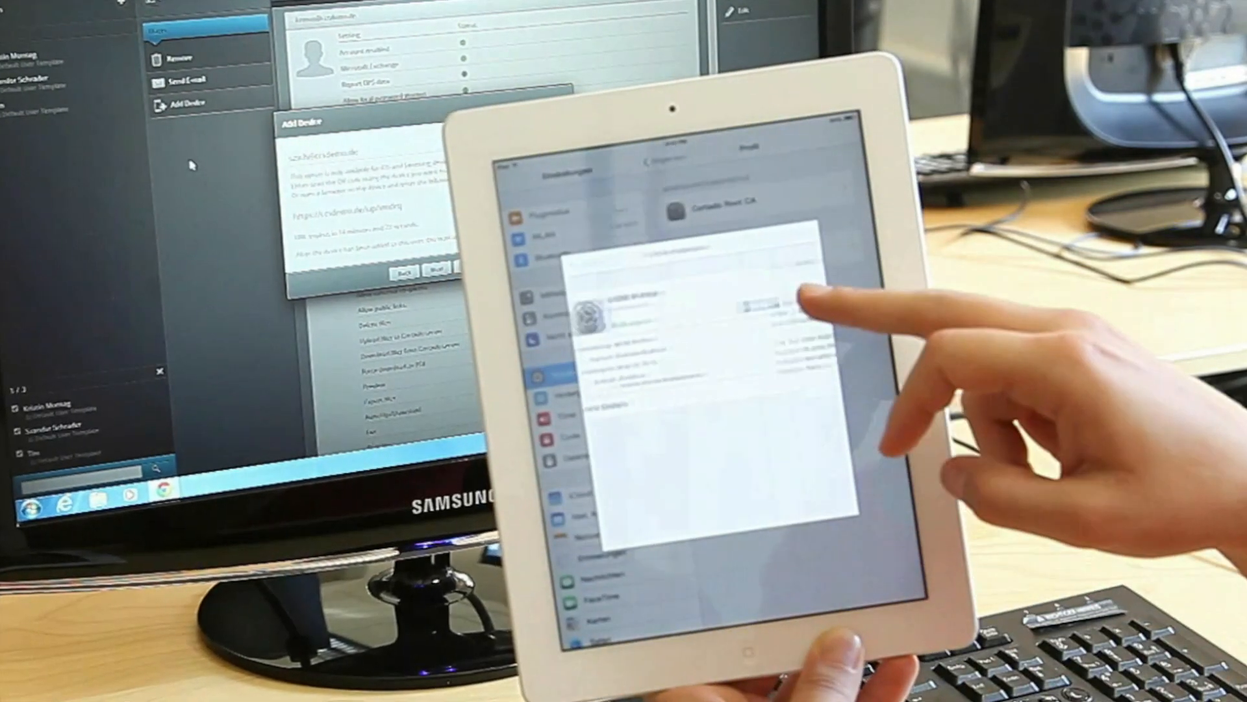
pyautogui.click(776, 310)
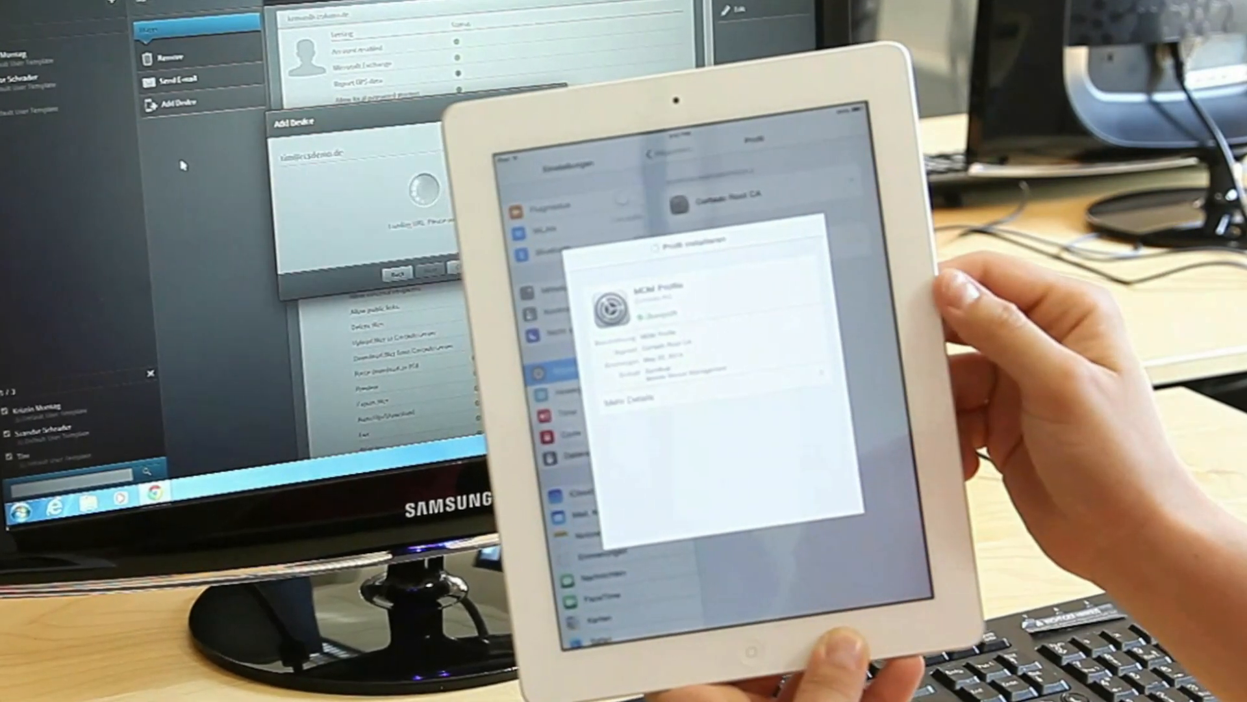